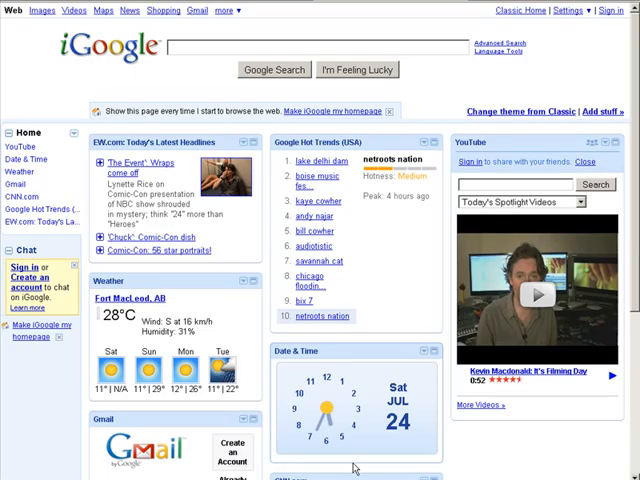
pyautogui.moveTo(284, 288)
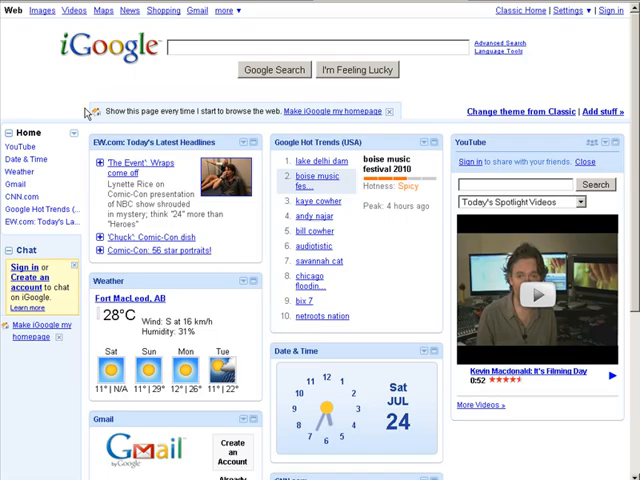
pyautogui.moveTo(160, 84)
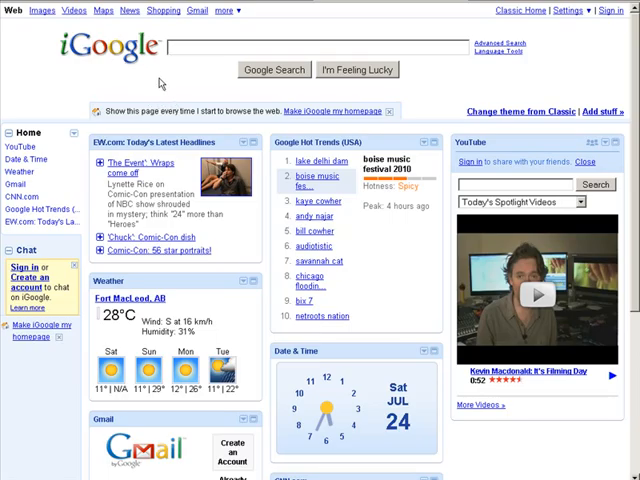
pyautogui.moveTo(228, 76)
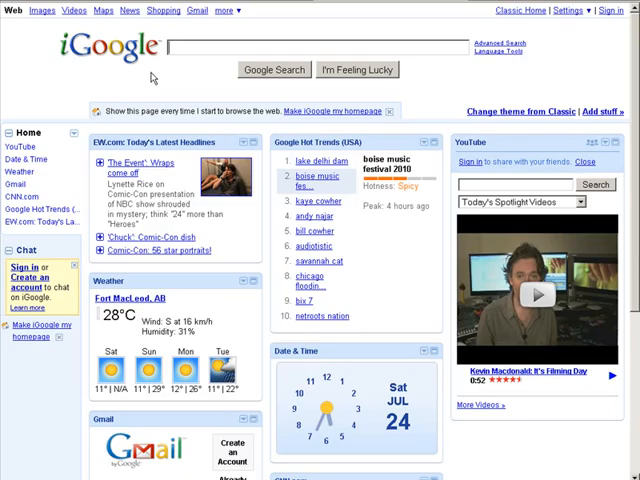
# Search Google for 'plumbers + los angeles' from the iGoogle search box.
pyautogui.write('p')
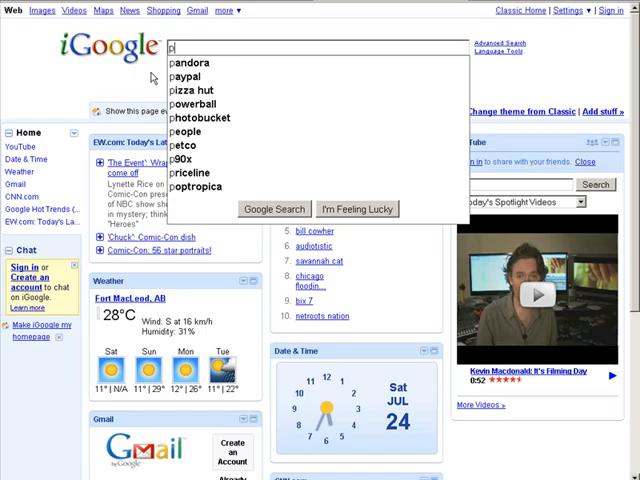
pyautogui.write('lumbers + los angelas')
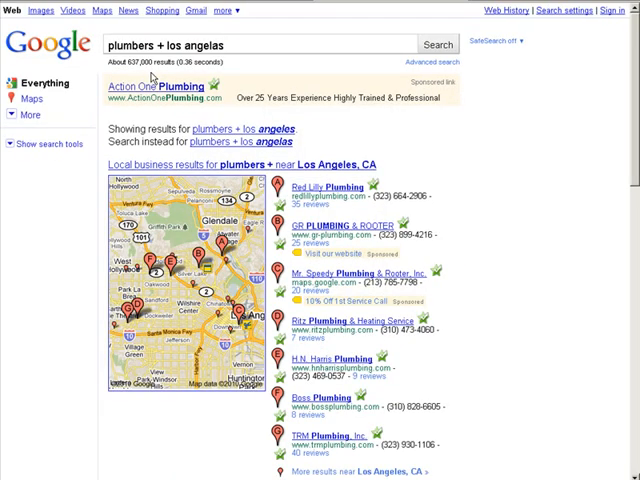
pyautogui.moveTo(408, 112)
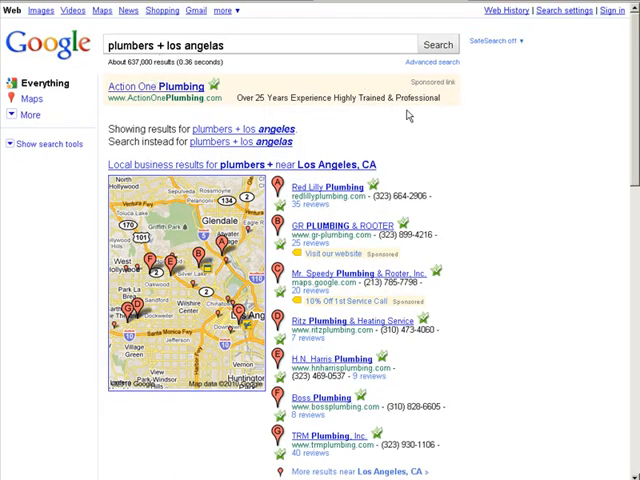
pyautogui.moveTo(344, 152)
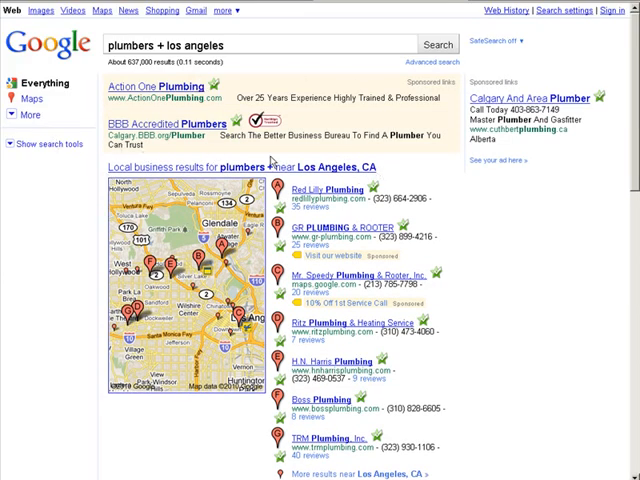
pyautogui.scroll(-3)
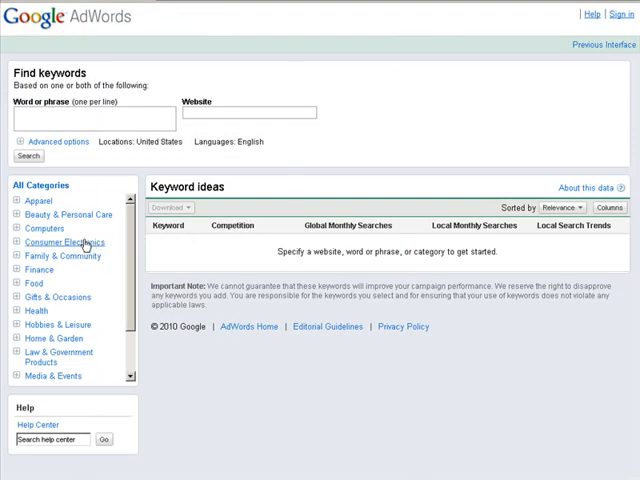
pyautogui.moveTo(84, 244)
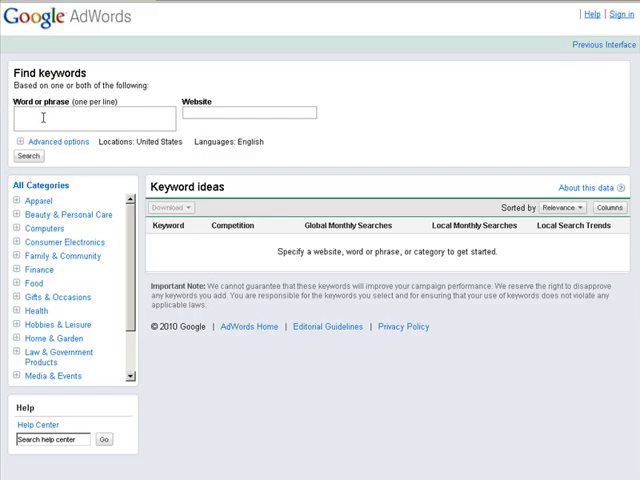
# Enter 'plumbers + los angeles' as the word or phrase for keyword ideas.
pyautogui.write('plumbers')
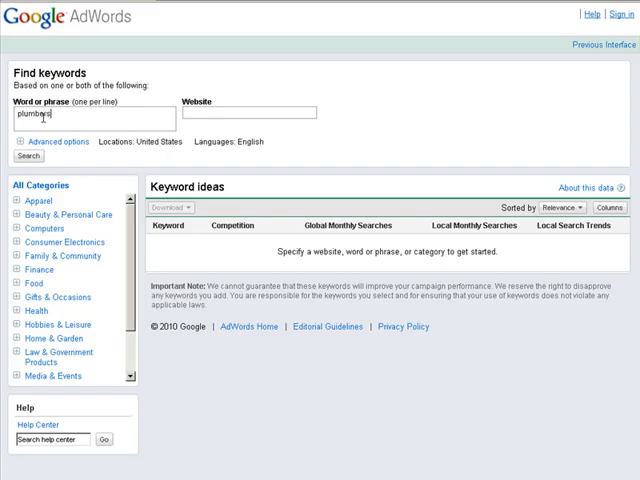
pyautogui.write('*')
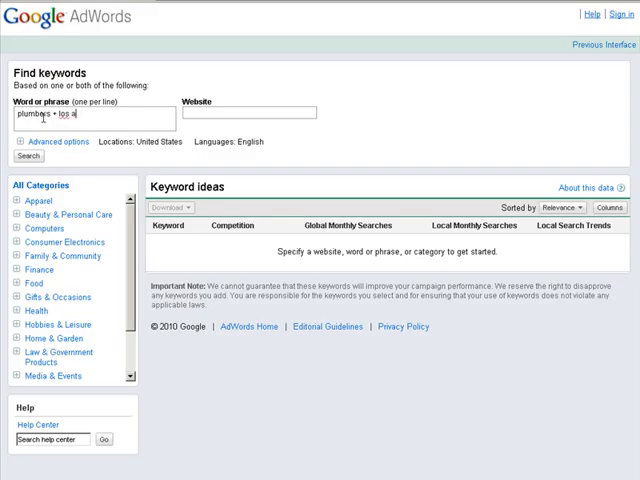
pyautogui.write('ngele')
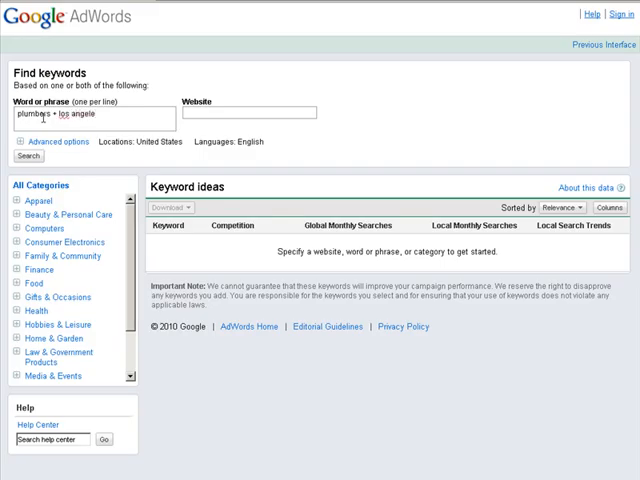
pyautogui.write('s')
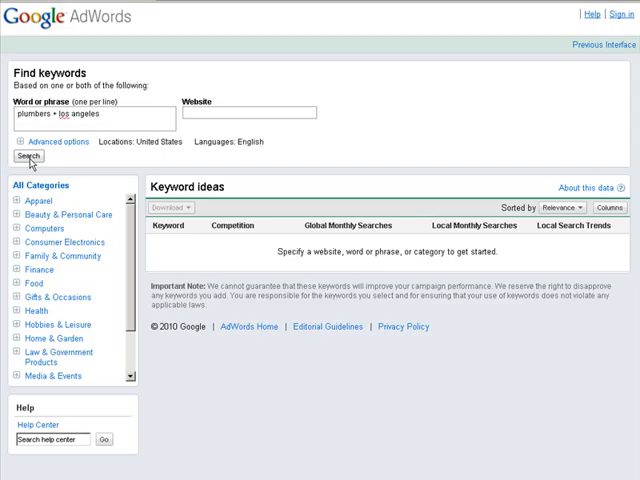
# Run the keyword search and review the keyword ideas table with monthly search volumes.
pyautogui.click(30, 156)
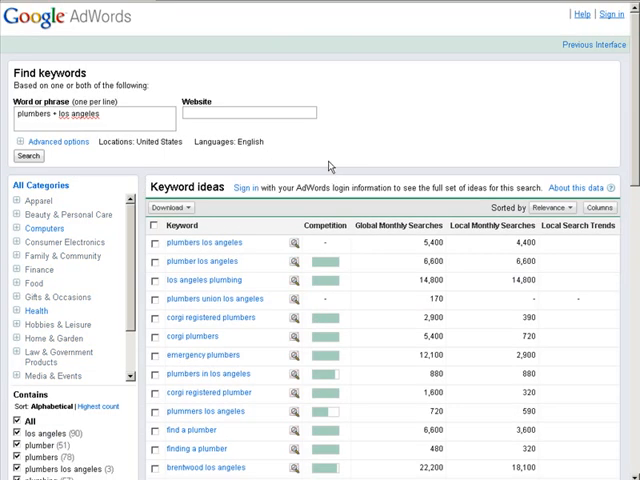
pyautogui.scroll(-3)
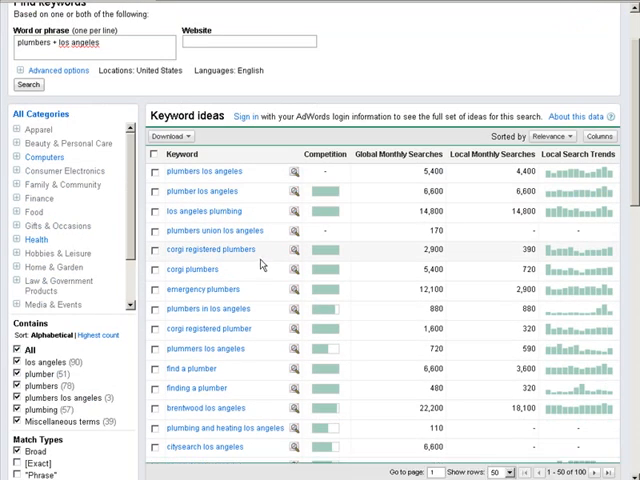
pyautogui.scroll(-3)
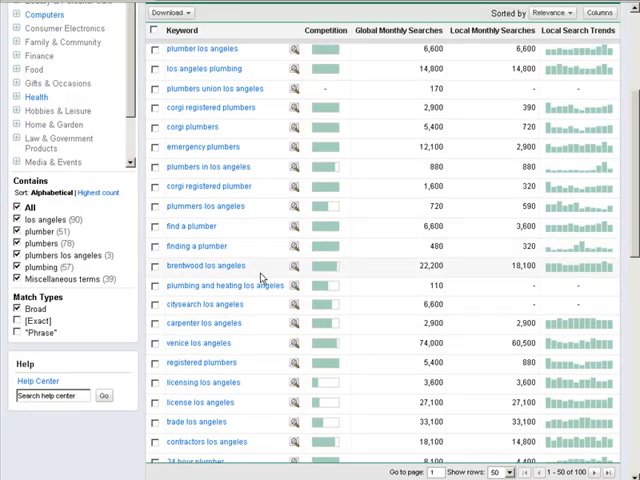
pyautogui.scroll(-3)
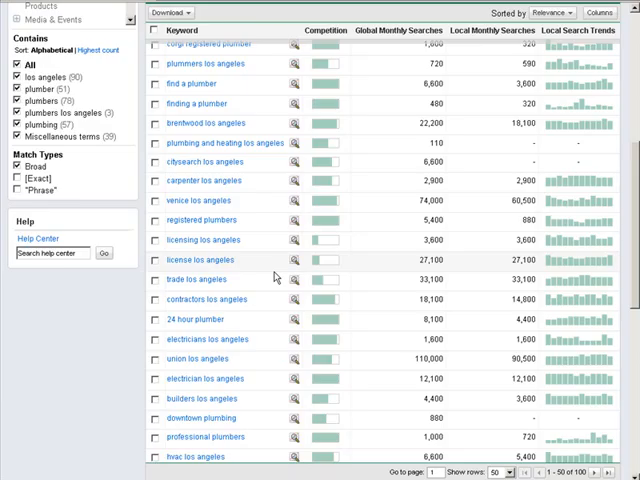
pyautogui.scroll(-3)
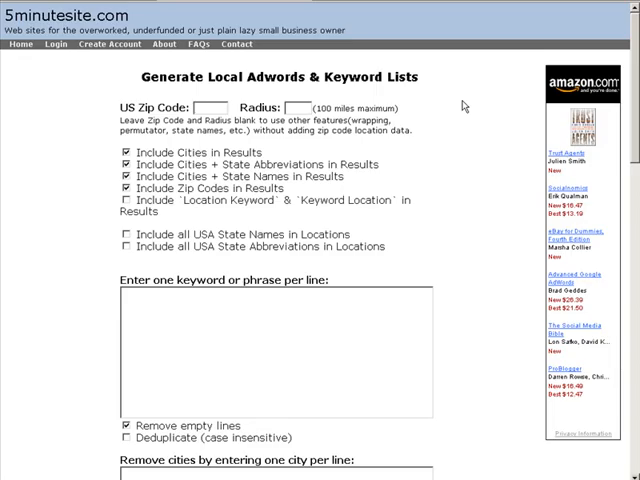
# Enter zip code 90210, a 25-mile radius, and begin the keyword 'plumb' in the generator.
pyautogui.write('90210')
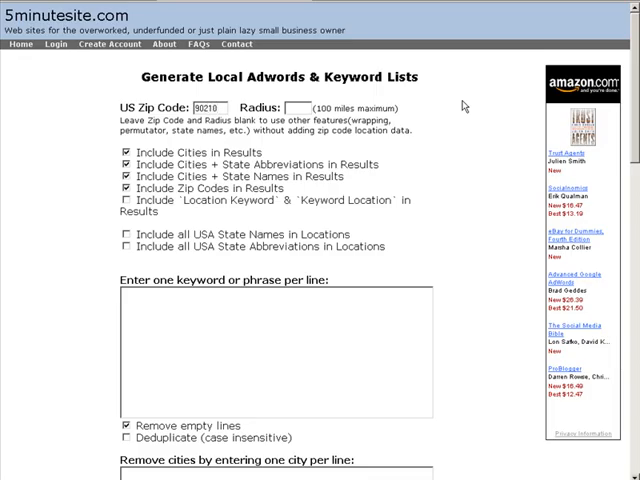
pyautogui.write('25')
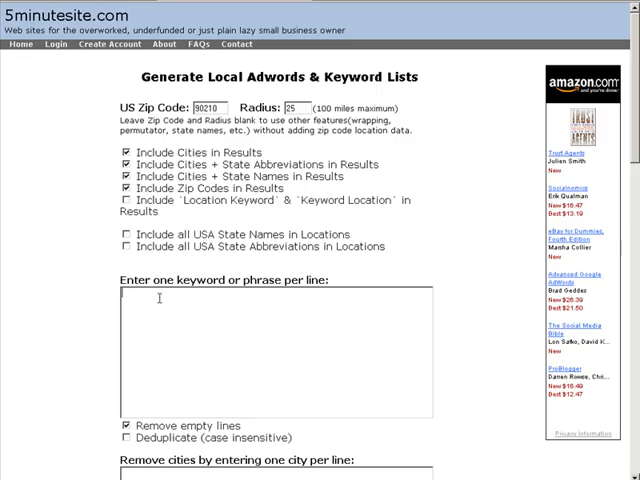
pyautogui.write('plu')
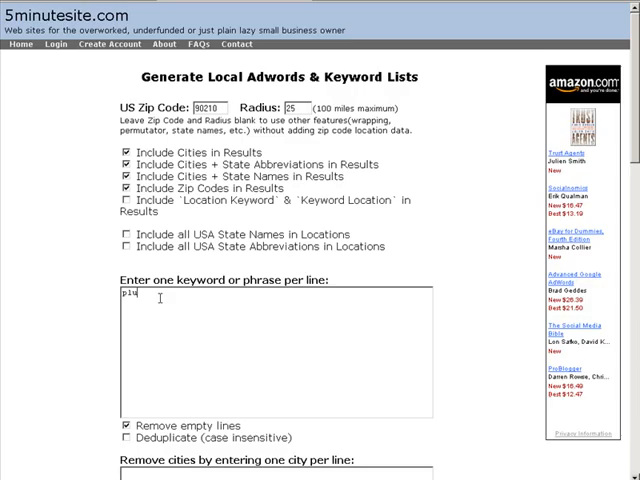
pyautogui.write('mb')
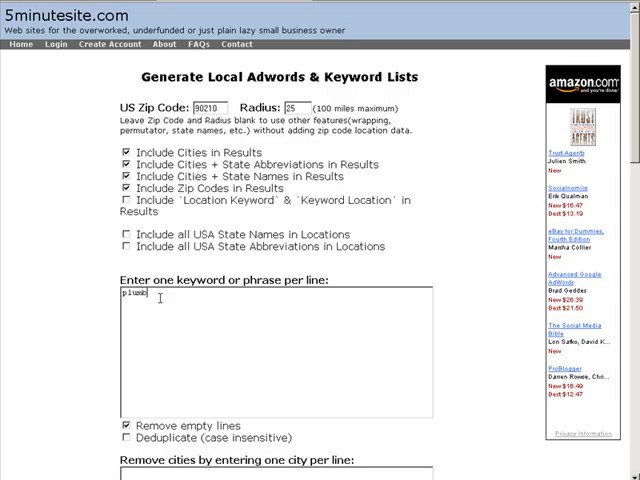
# Submit the keyword 'plumber' to generate the local keyword list.
pyautogui.scroll(-3)
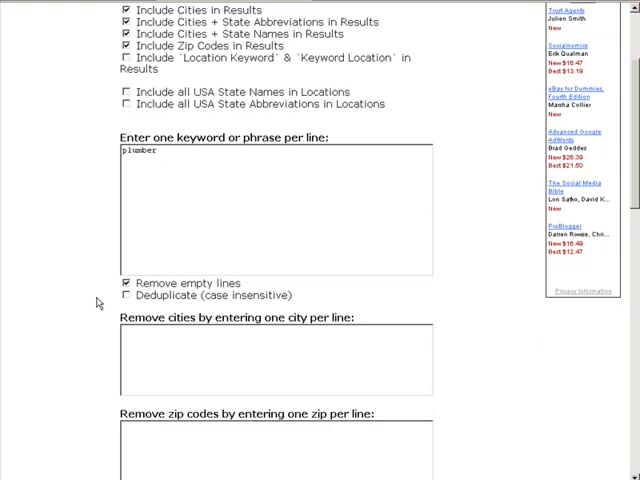
pyautogui.scroll(-3)
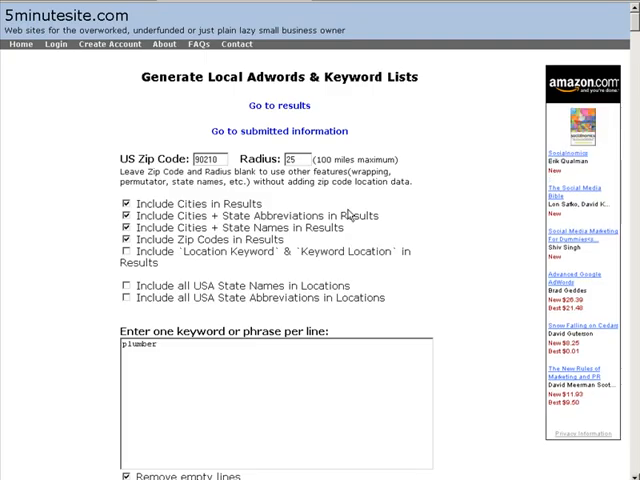
# View the generated results listing 'plumber' combined with Los Angeles-area cities and state names.
pyautogui.click(278, 104)
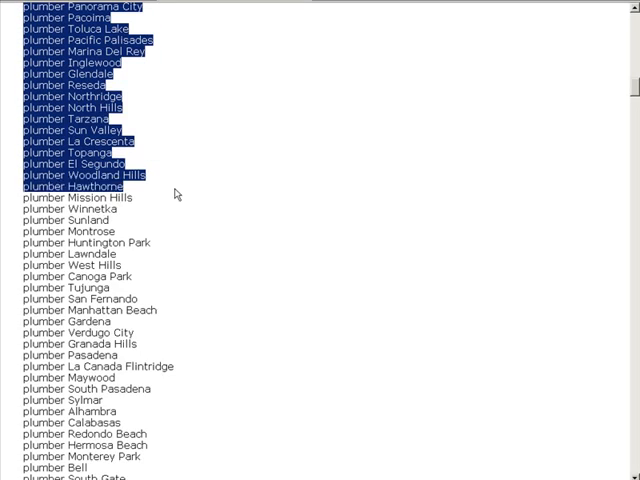
pyautogui.scroll(-3)
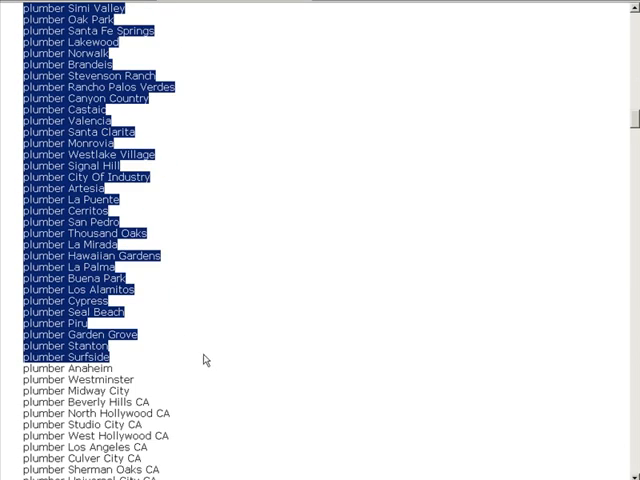
pyautogui.scroll(-3)
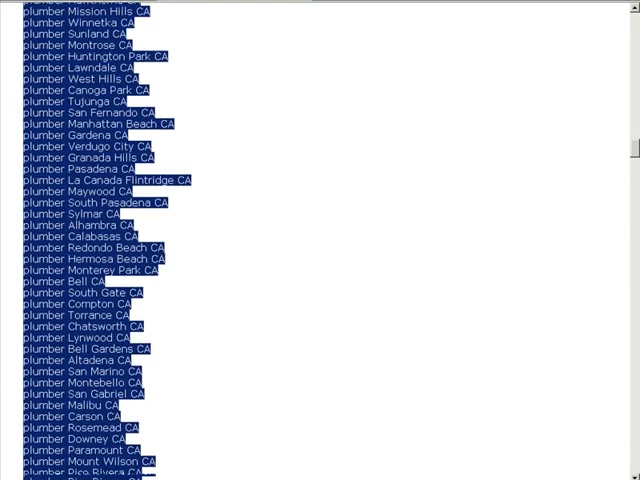
pyautogui.scroll(-3)
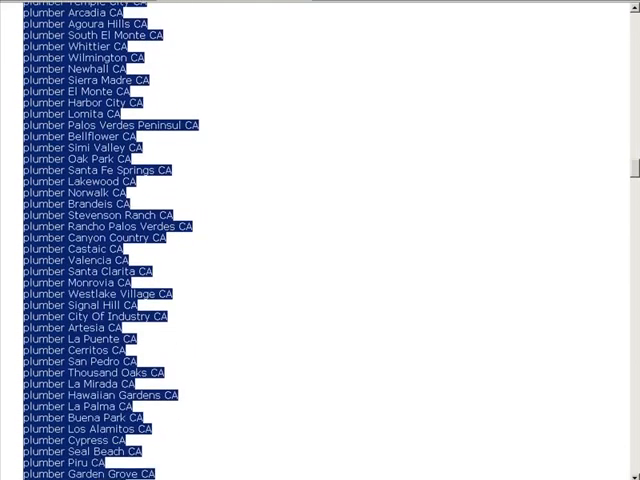
pyautogui.scroll(-3)
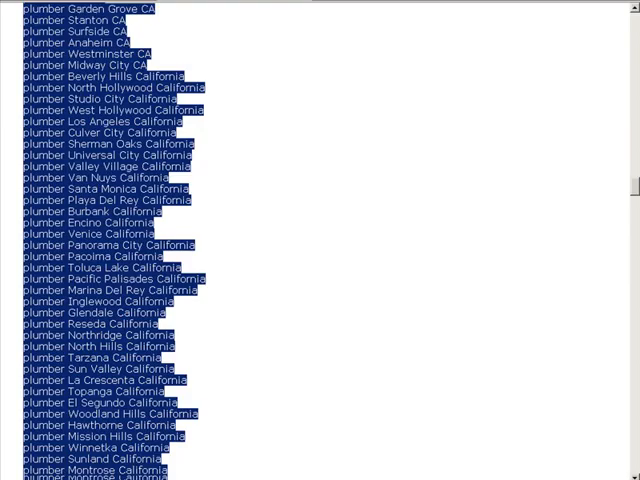
pyautogui.scroll(-3)
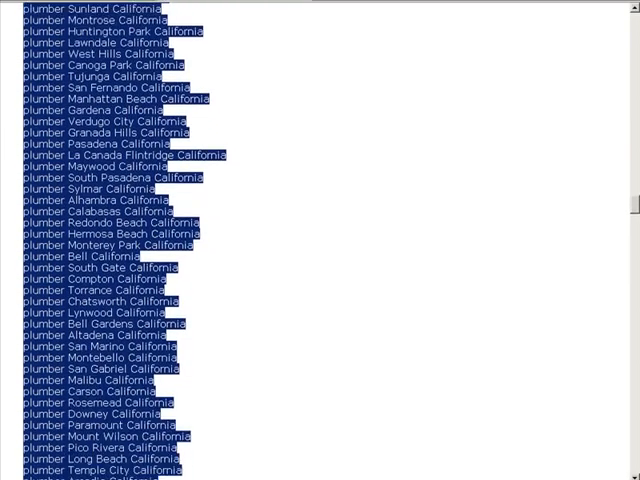
pyautogui.scroll(-3)
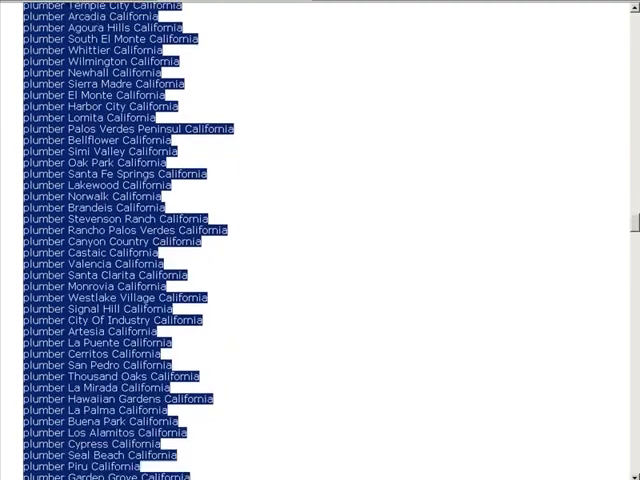